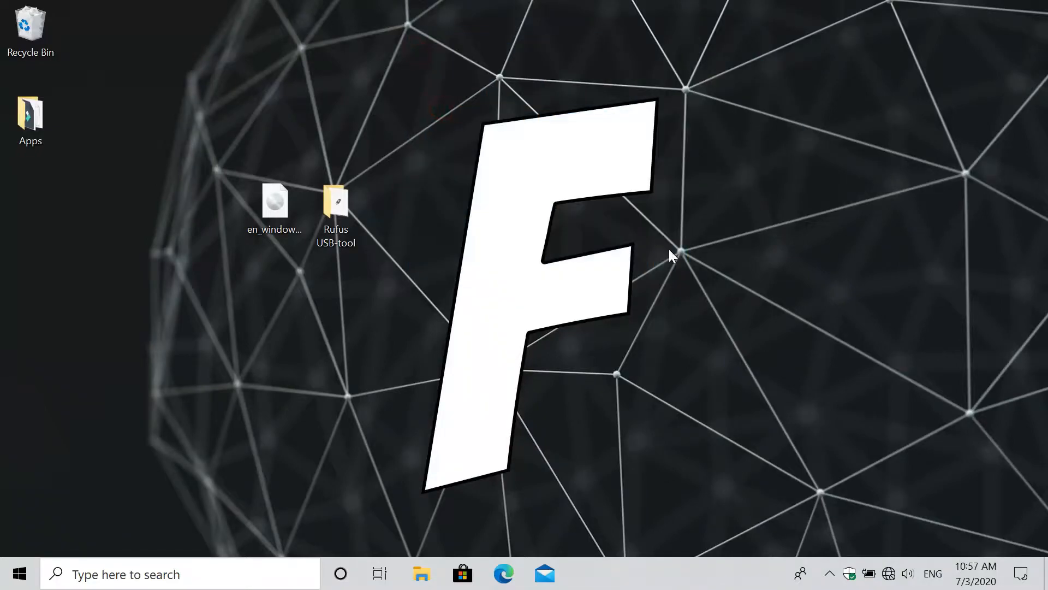
mouse_move(728, 267)
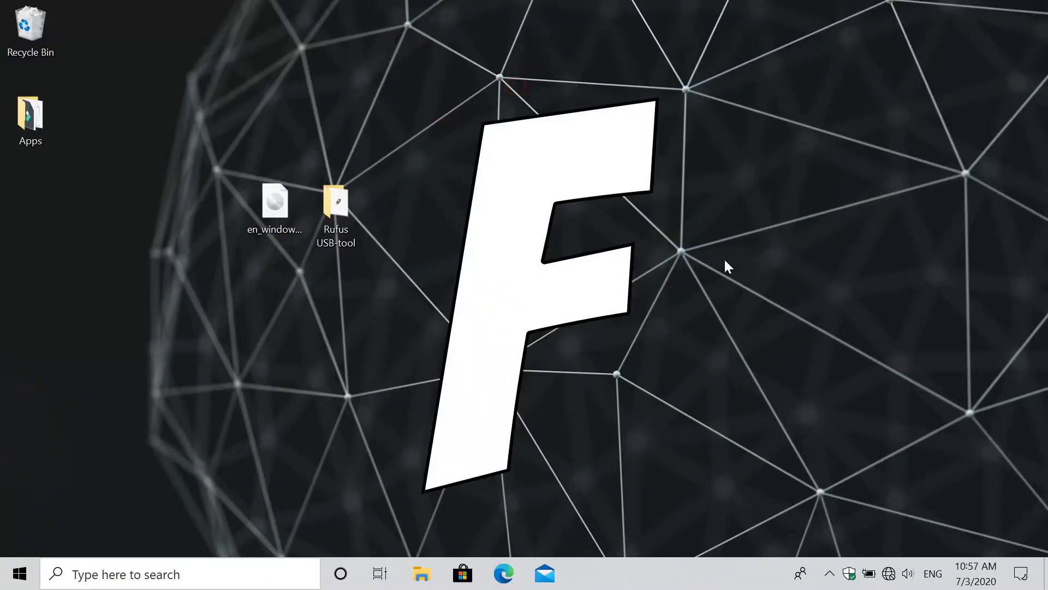
Launch Rufus 2.11.exe from the Rufus USB-tool folder in File Explorer
left_click_drag(563, 195, 858, 407)
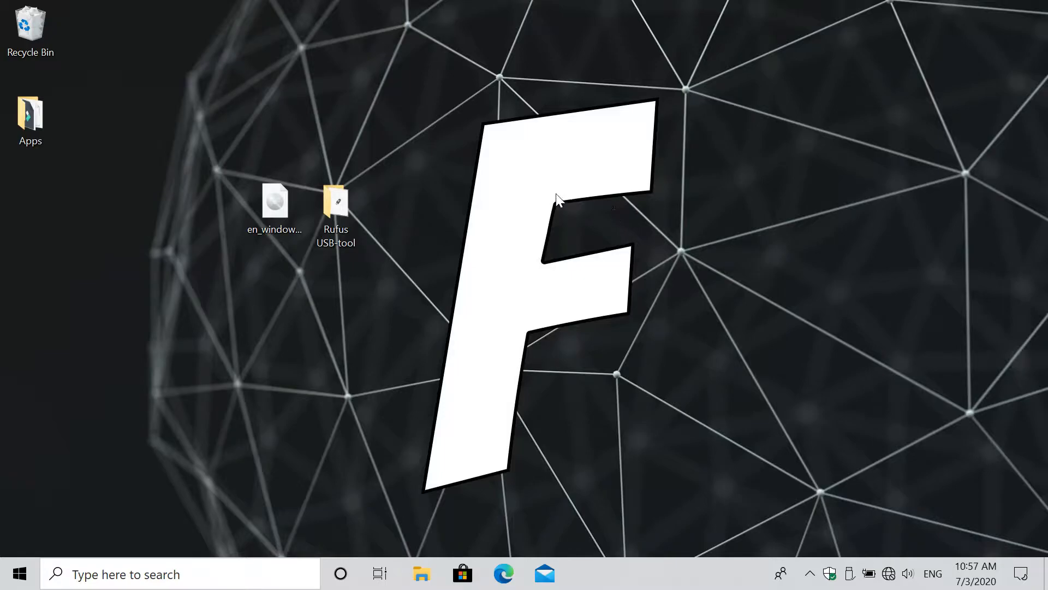
mouse_move(696, 463)
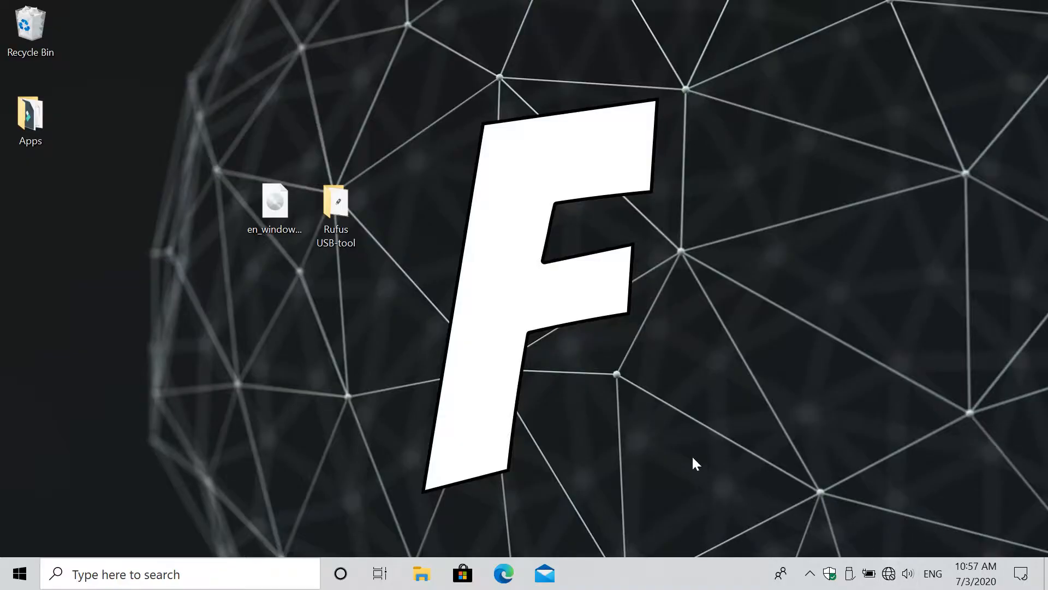
mouse_move(689, 455)
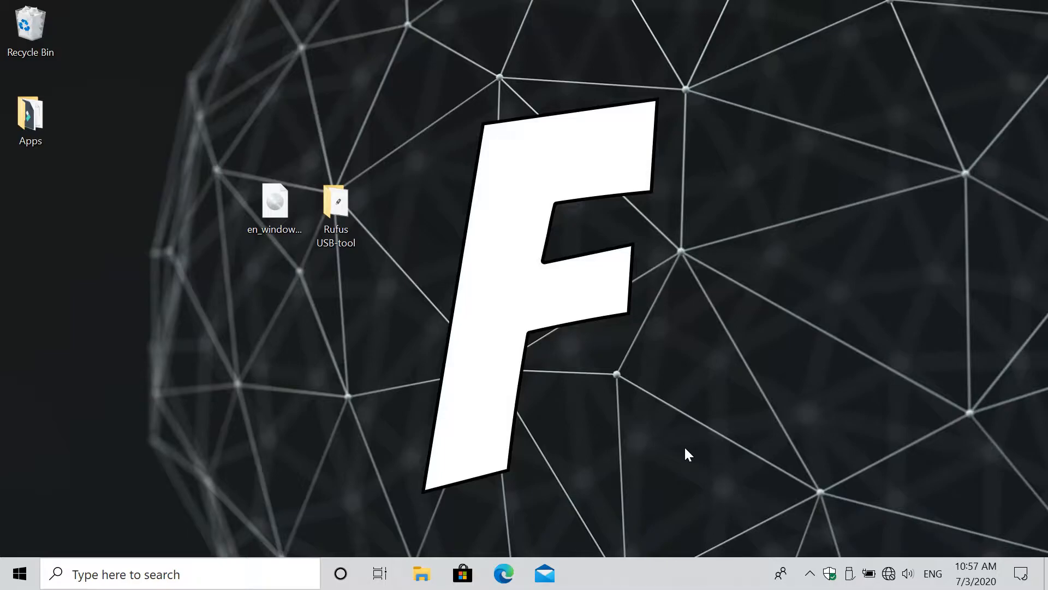
left_click(336, 204)
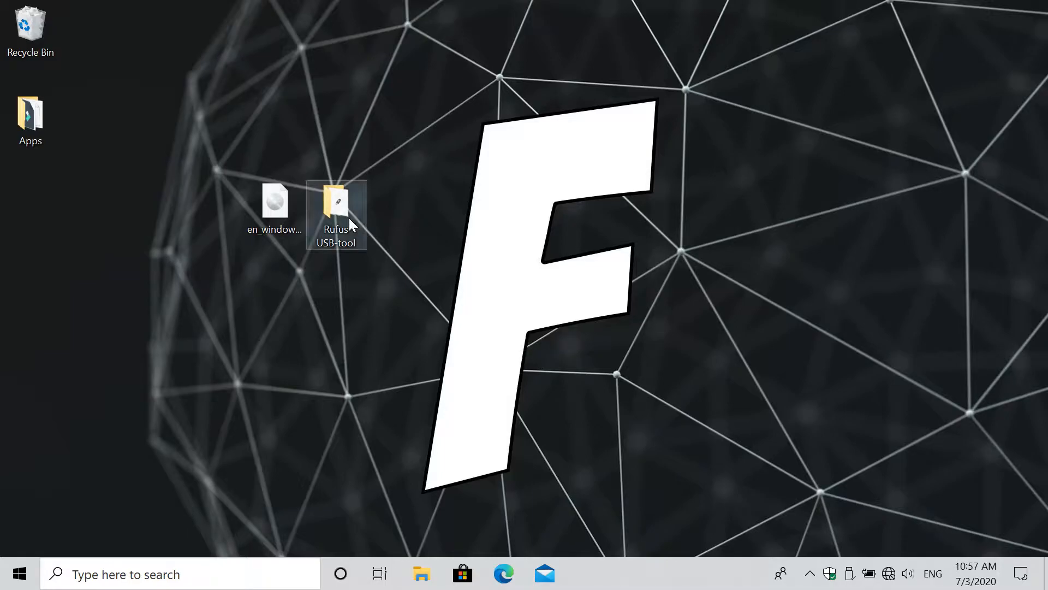
double_click(335, 204)
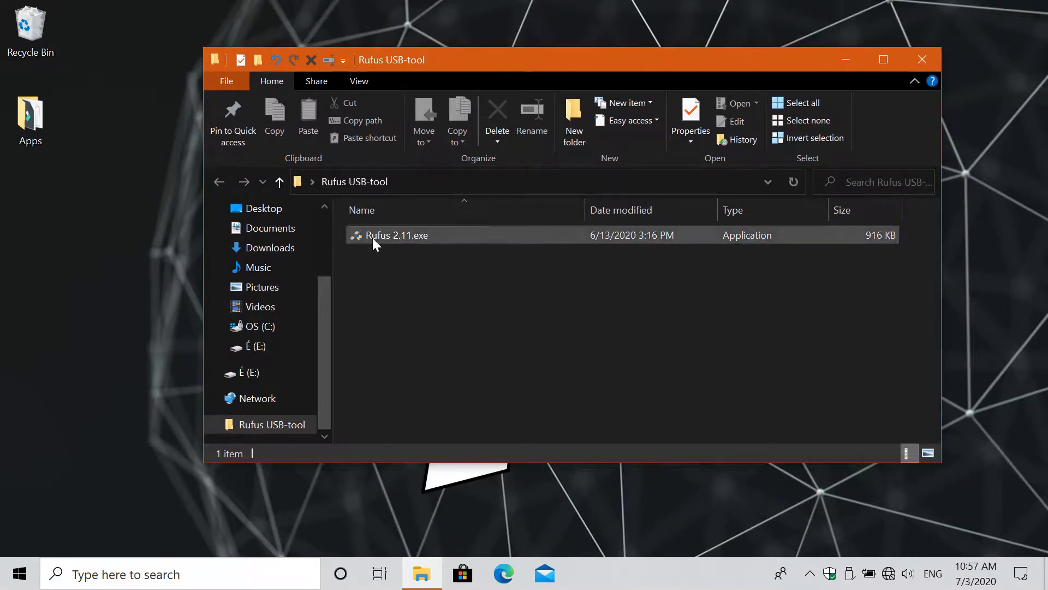
left_click(398, 234)
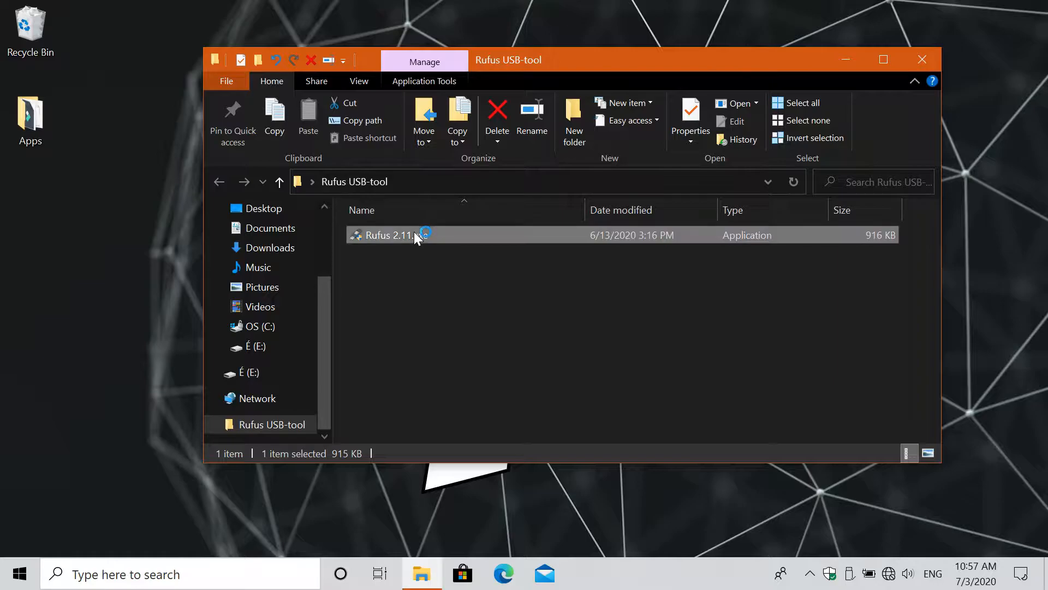
double_click(389, 234)
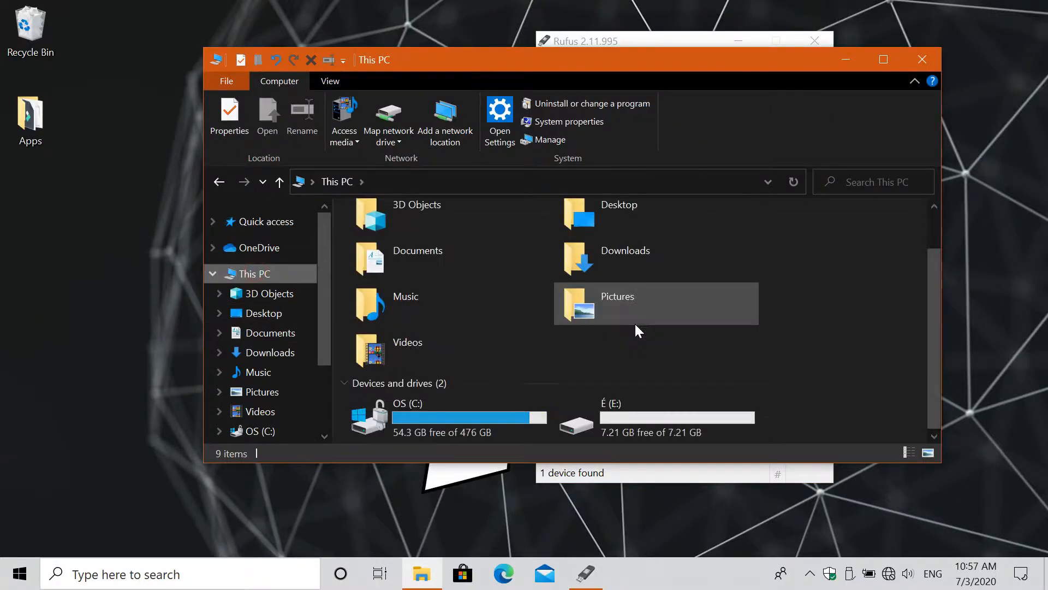
Maximize This PC and choose Format... for the 7.23 GB USB drive E:
left_click(882, 59)
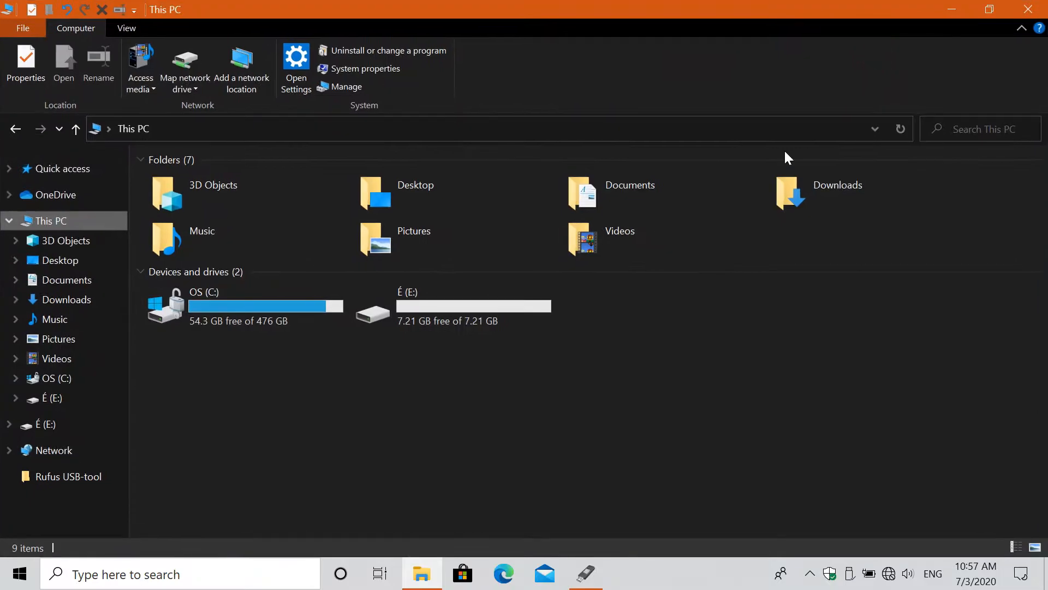
left_click(451, 306)
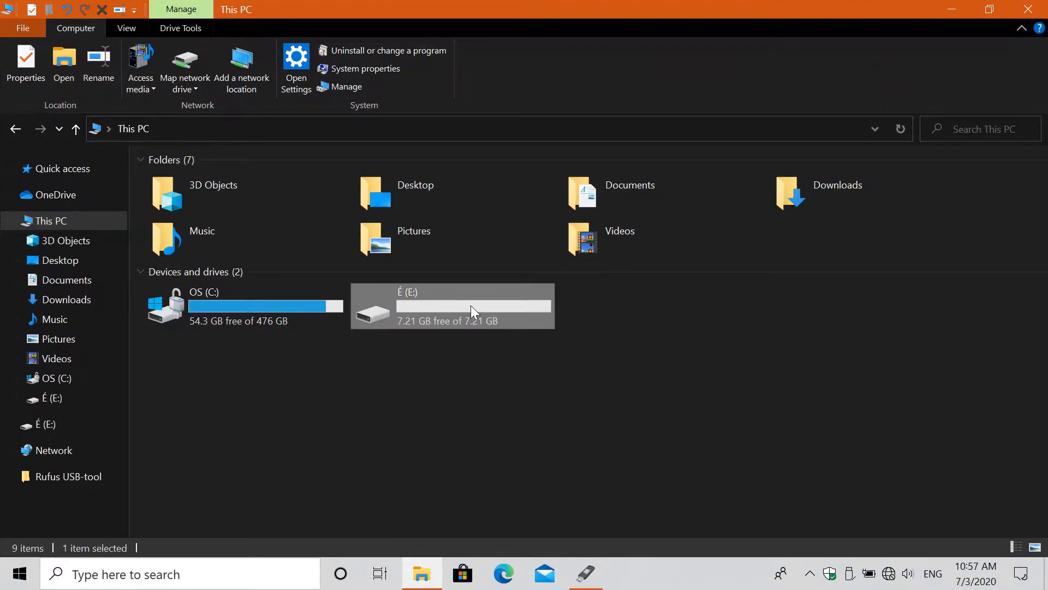
double_click(452, 306)
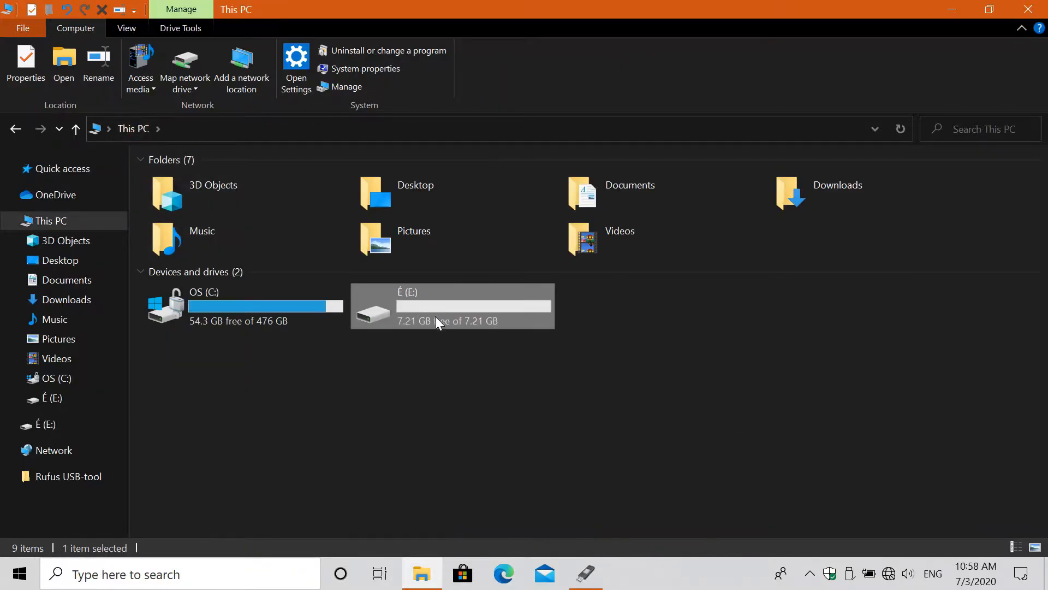
right_click(452, 306)
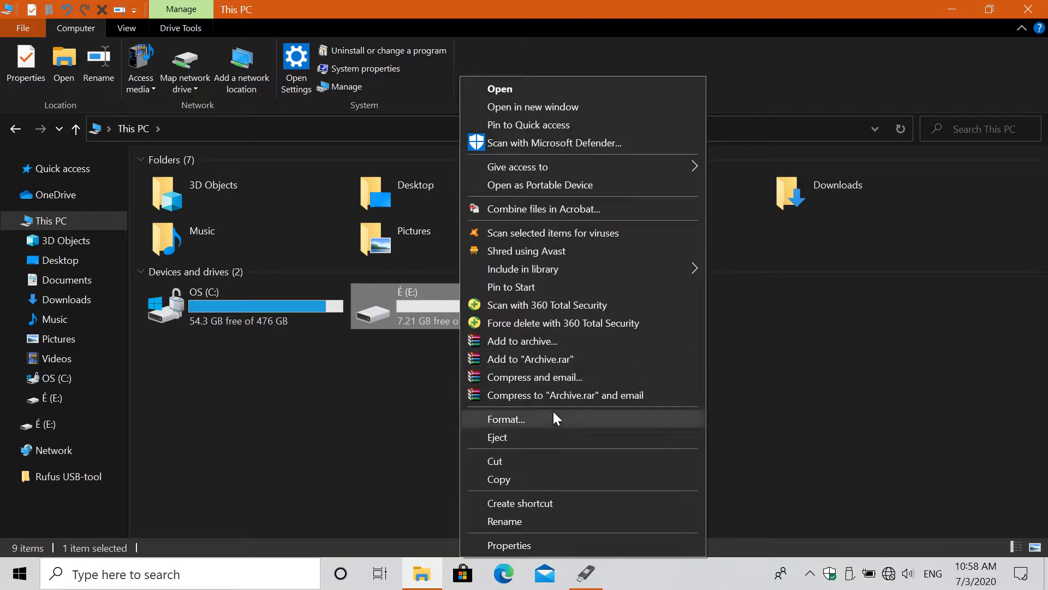
mouse_move(530, 411)
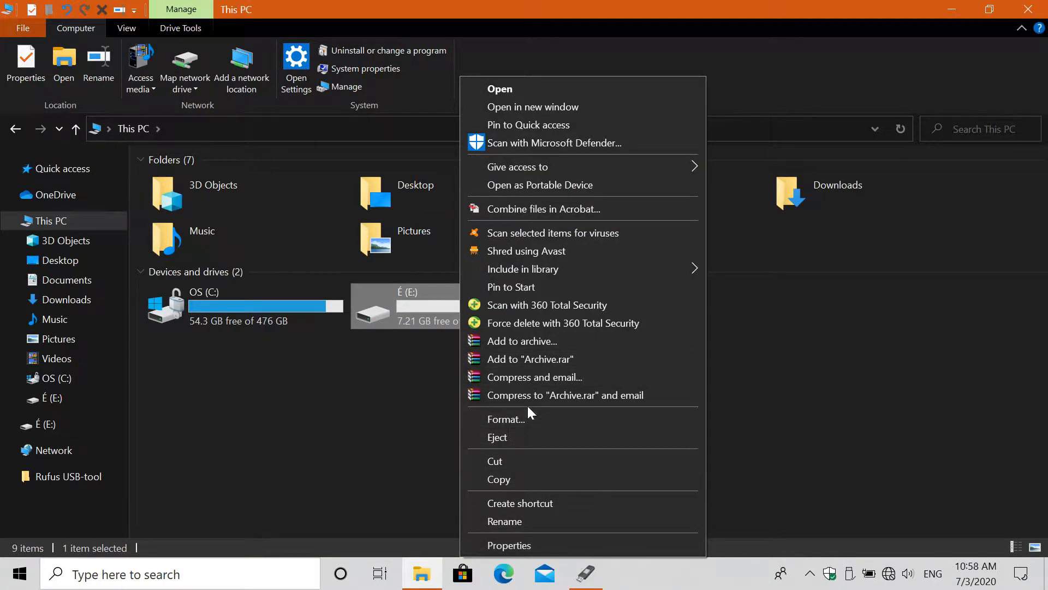
left_click(506, 418)
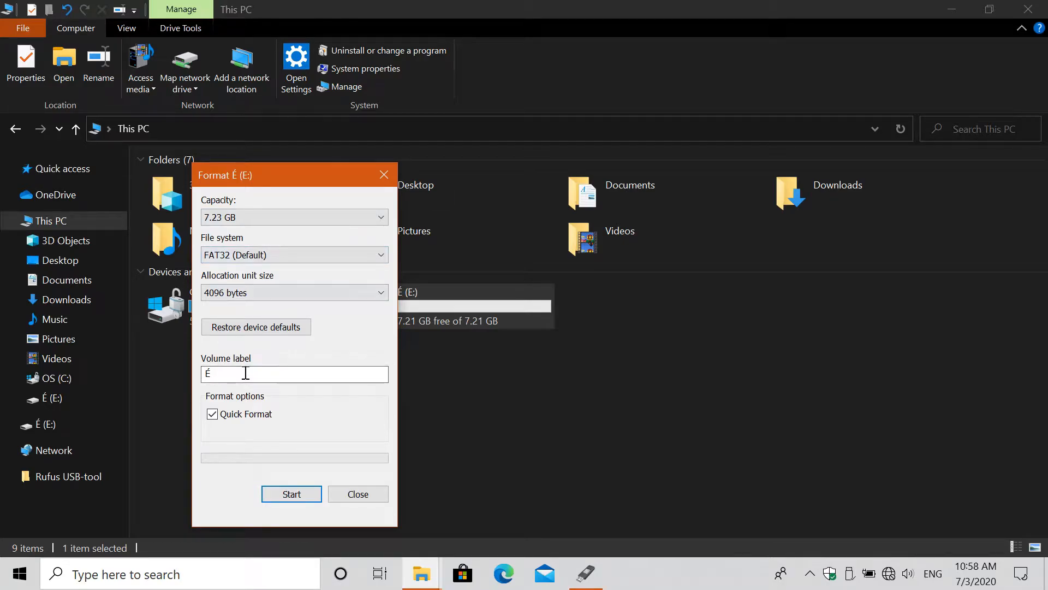
Run the FAT32 quick format on drive E:, confirm data erasure and acknowledge completion
left_click(291, 494)
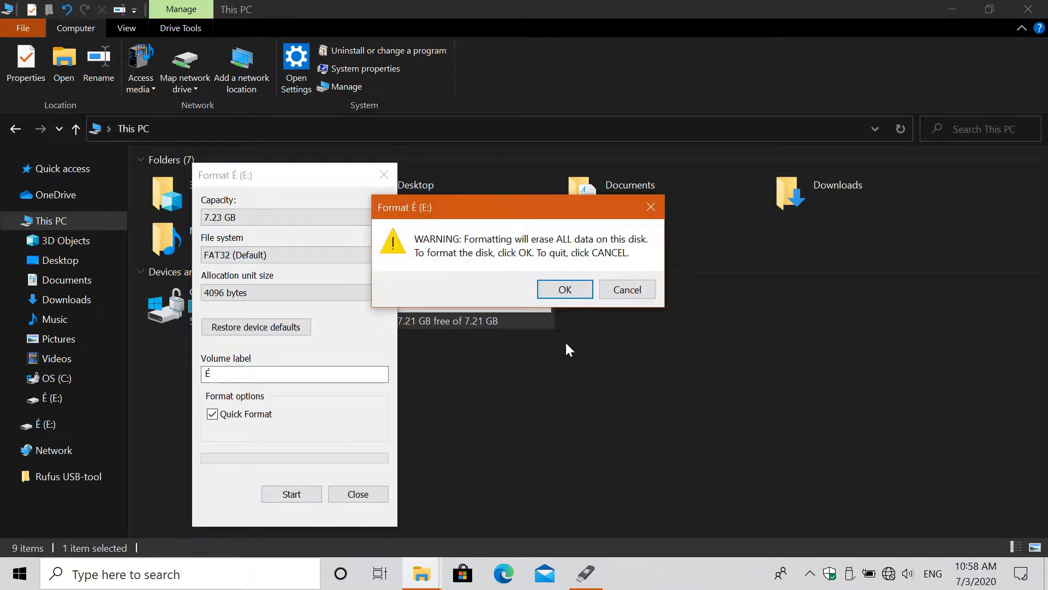
left_click(564, 288)
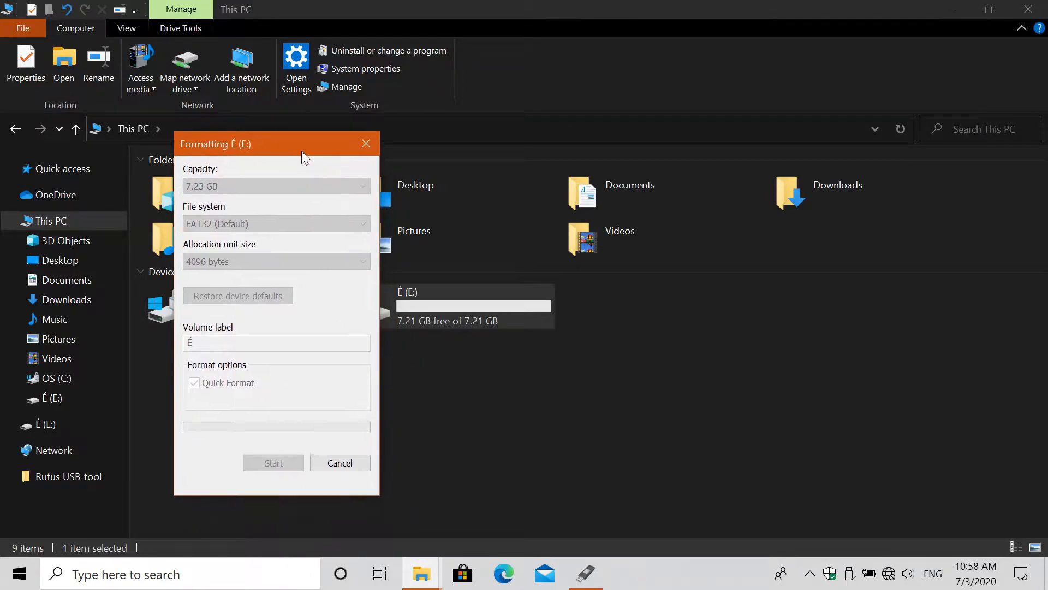
mouse_move(535, 448)
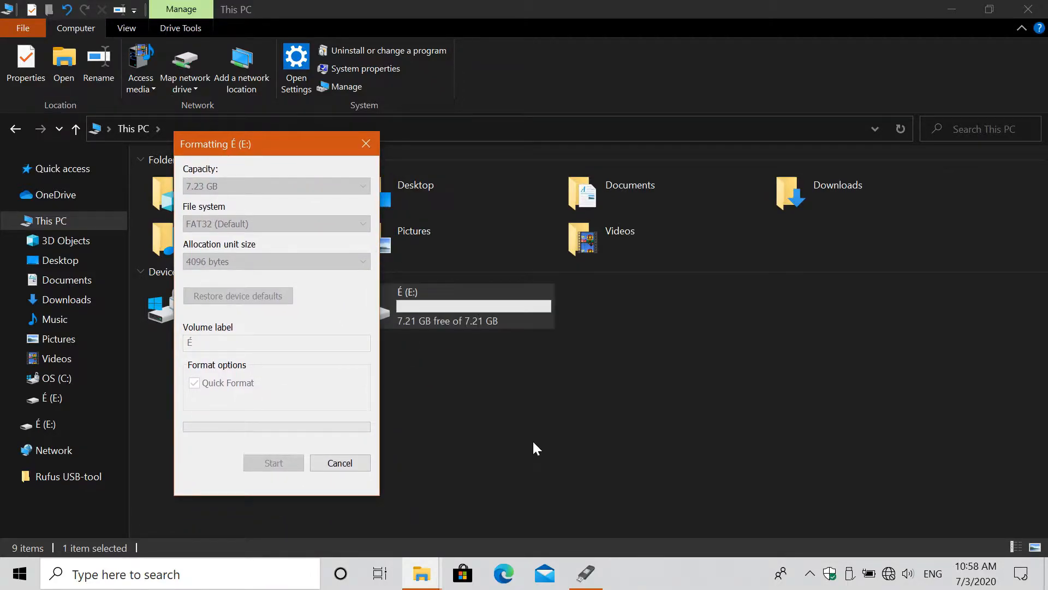
left_click(585, 573)
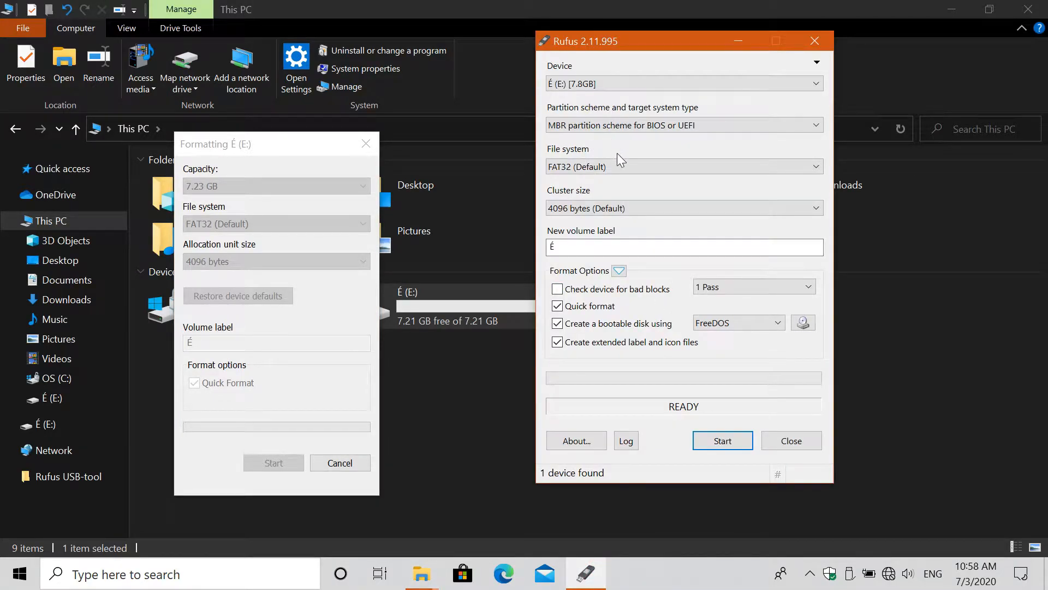
mouse_move(585, 304)
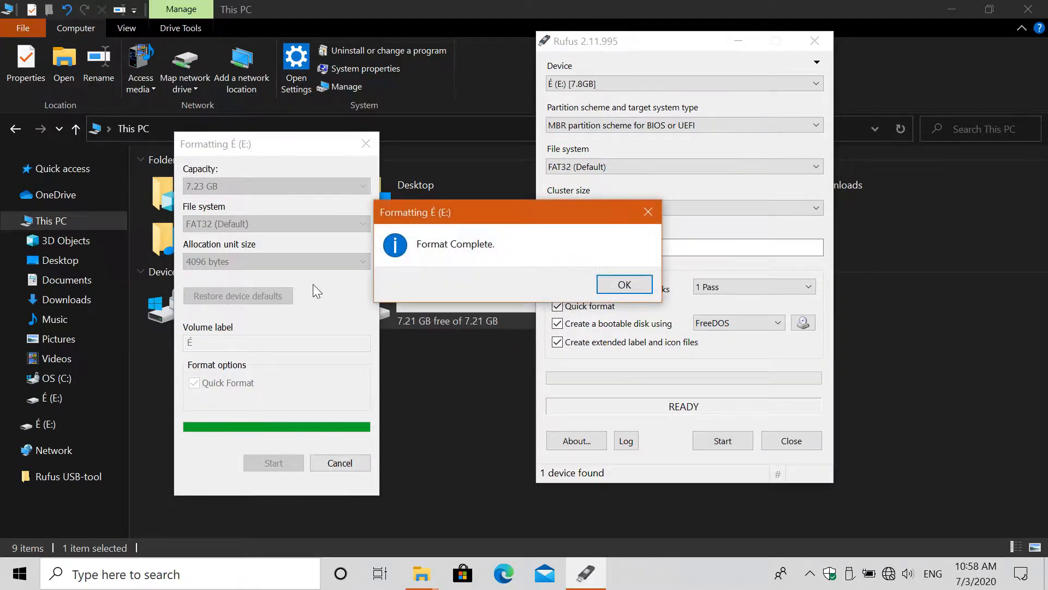
left_click(624, 284)
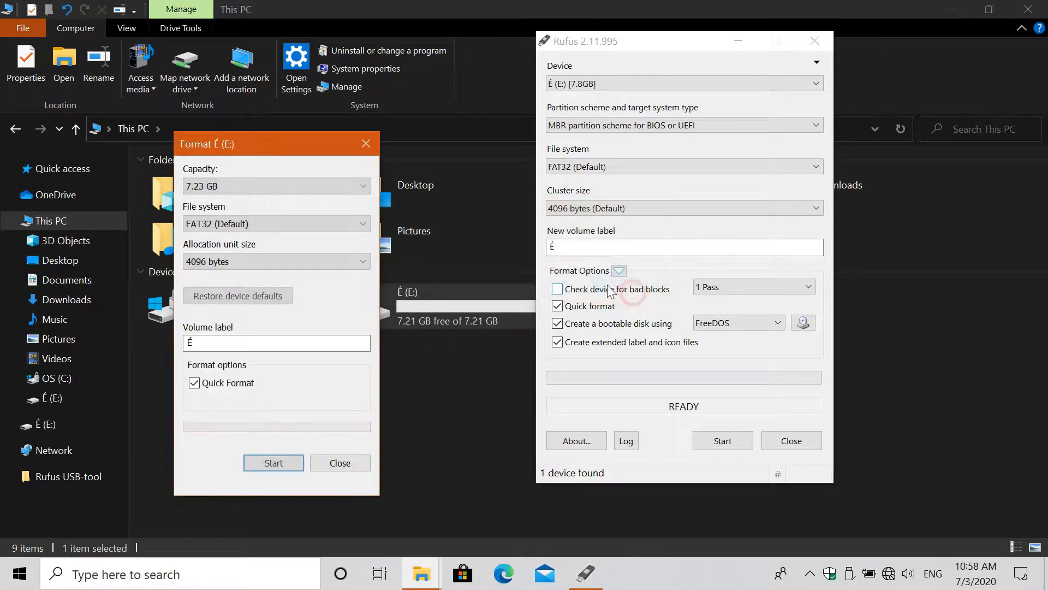
left_click(340, 463)
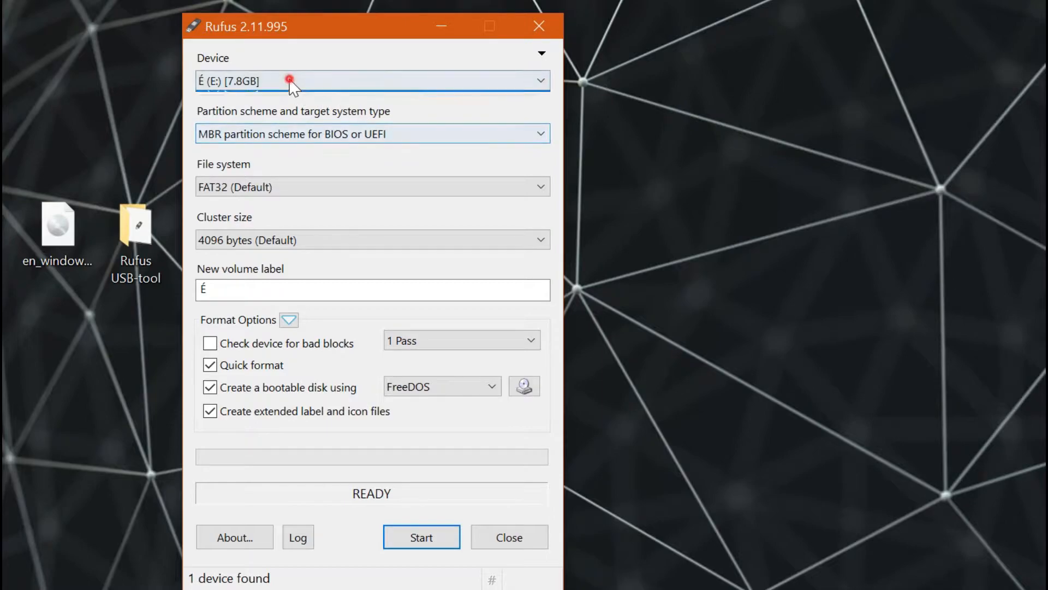
Keep MBR for BIOS or UEFI, set the file system to NTFS and the boot source to ISO Image
left_click(372, 133)
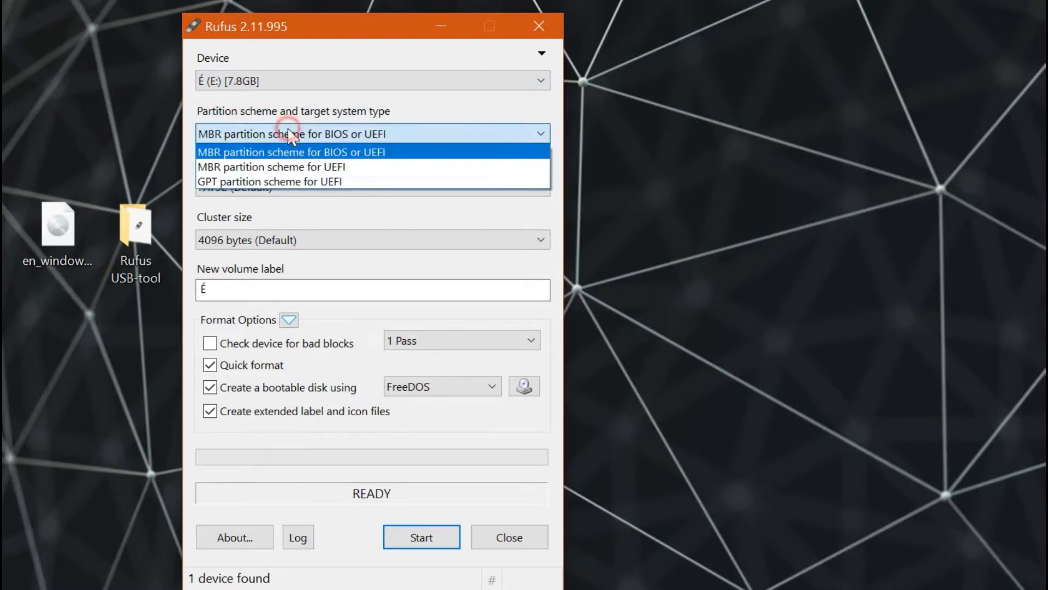
mouse_move(283, 166)
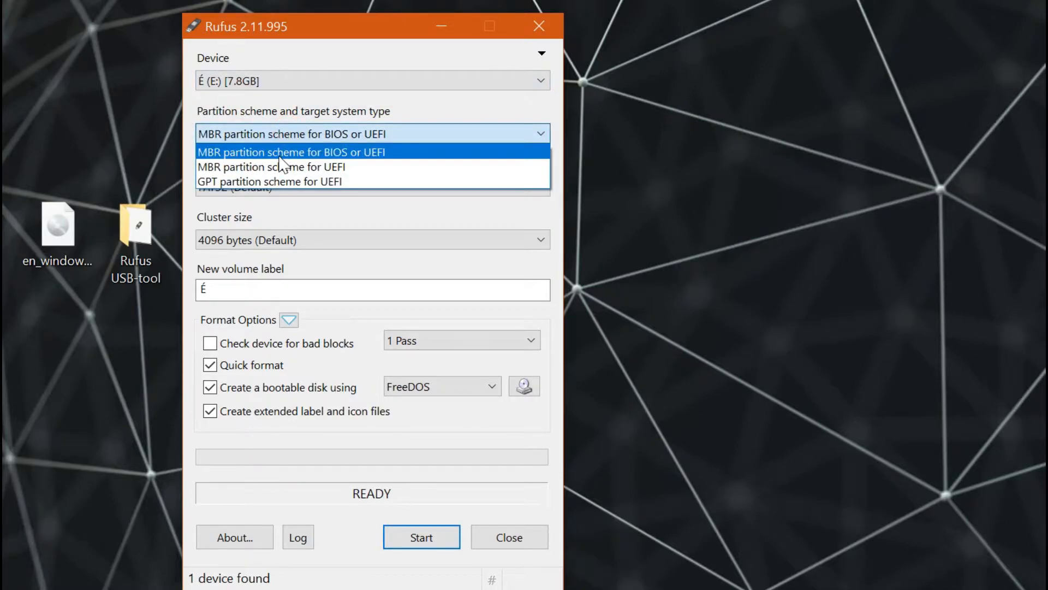
left_click(293, 152)
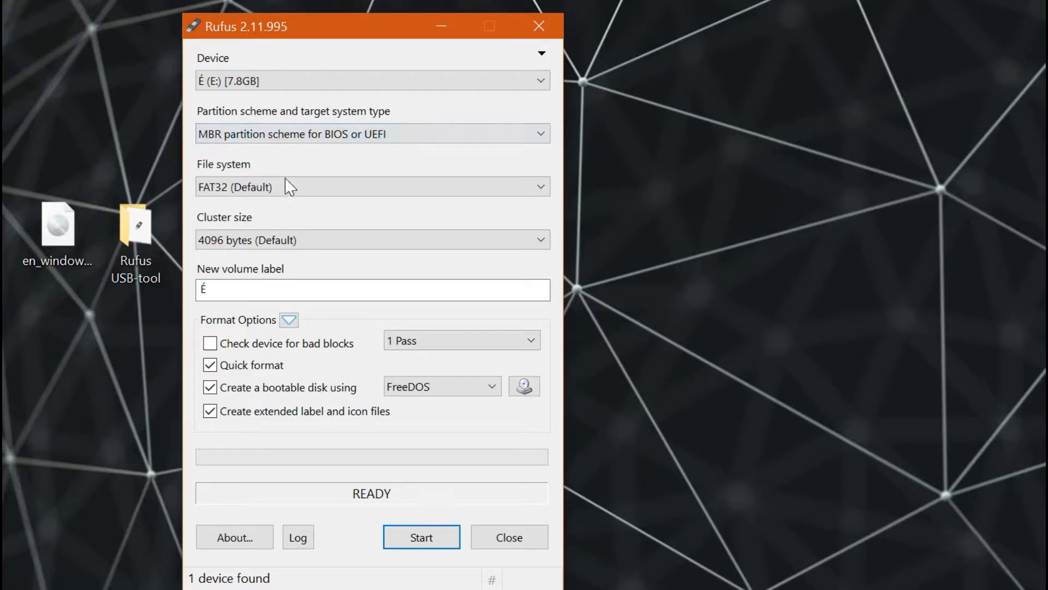
left_click(372, 187)
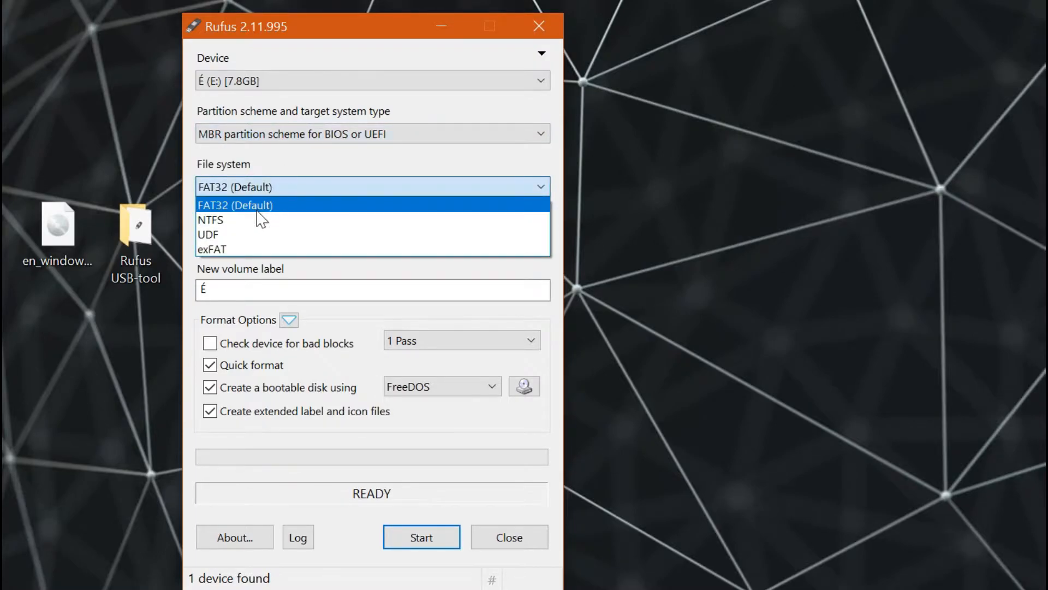
left_click(210, 220)
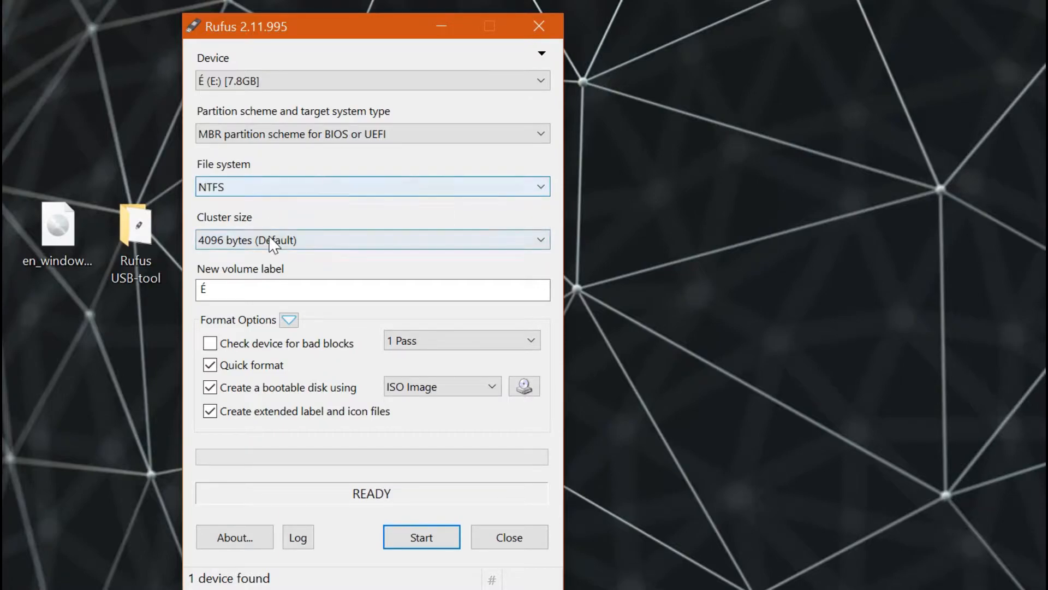
left_click(372, 239)
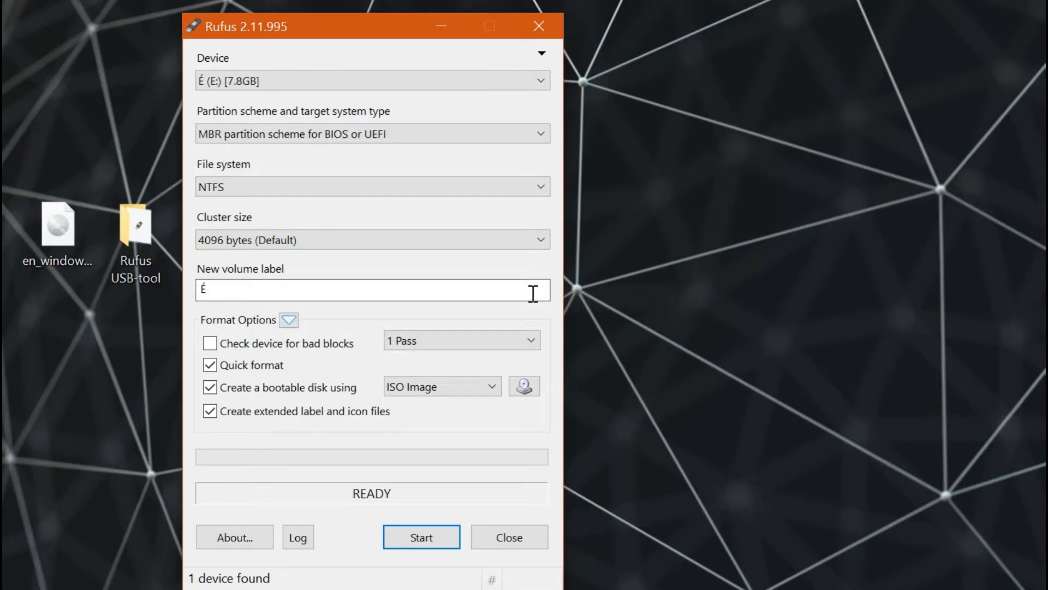
mouse_move(337, 351)
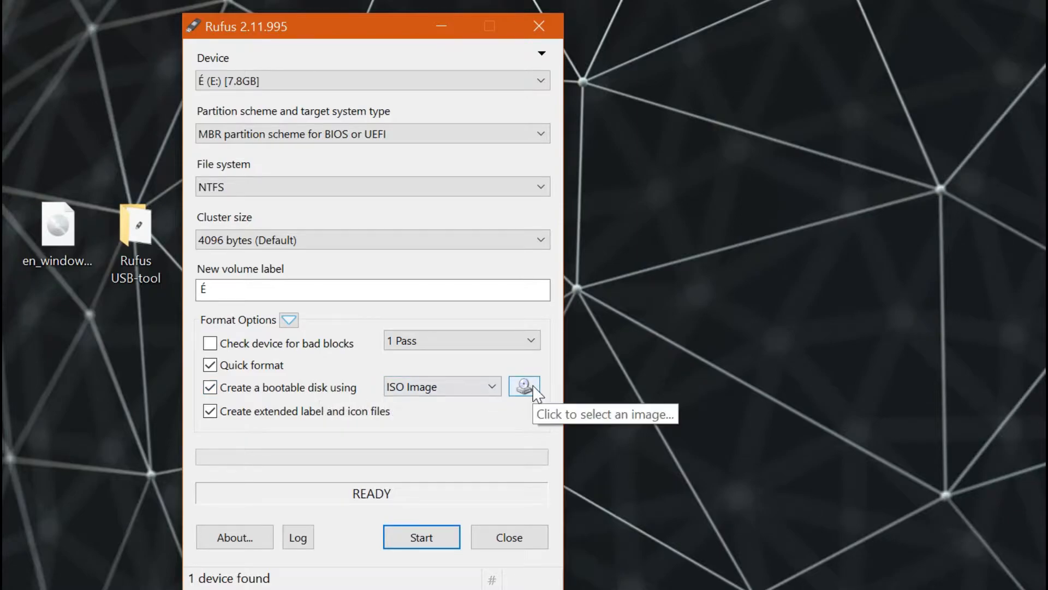
Load en_windows_8_1_pro_vl_x86_dvd_2972633.iso from the Desktop as the boot image
left_click(524, 387)
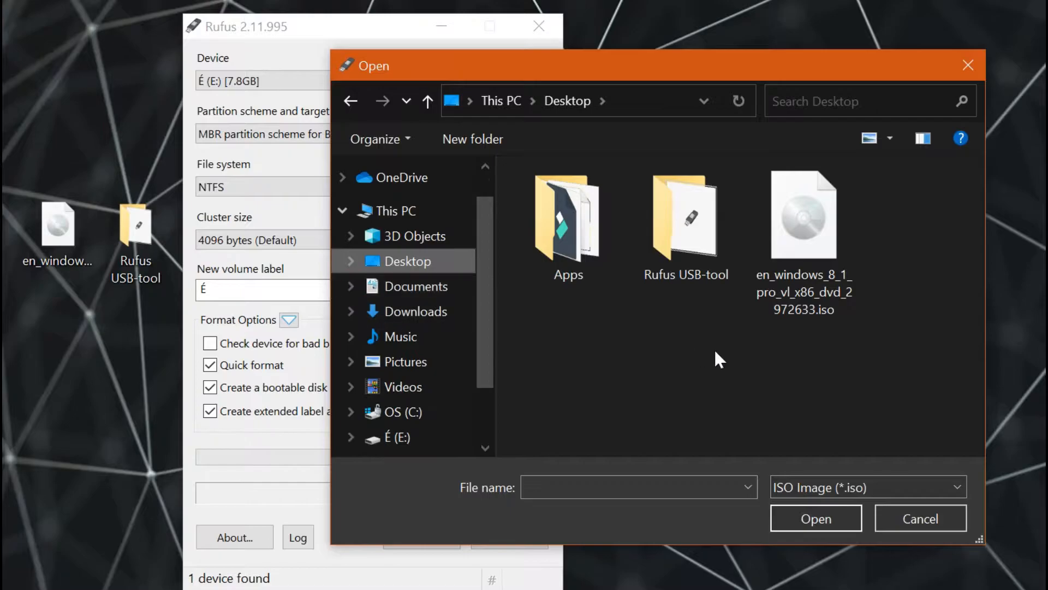
left_click(802, 214)
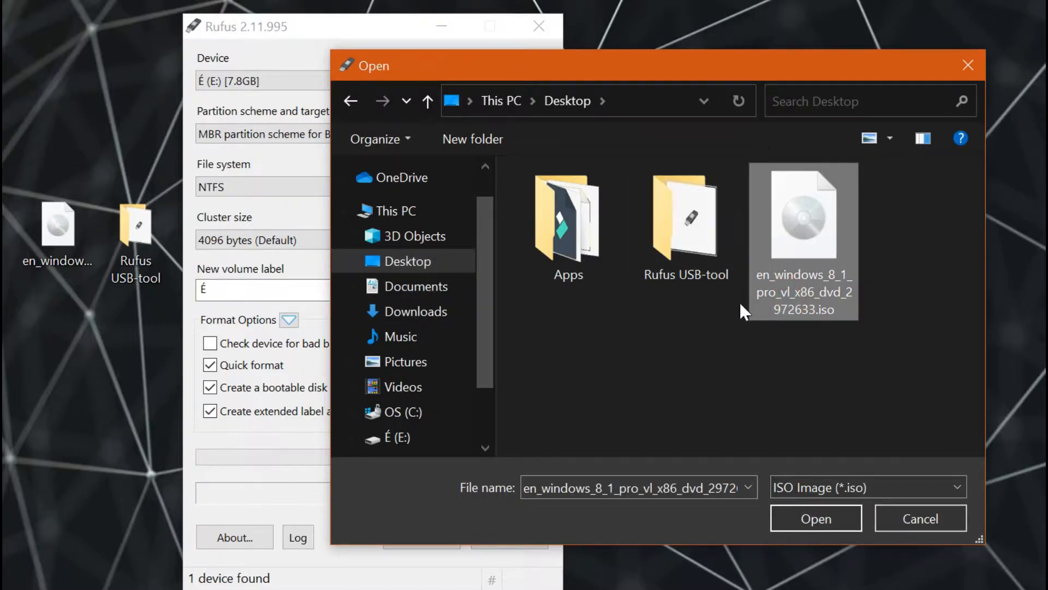
mouse_move(831, 346)
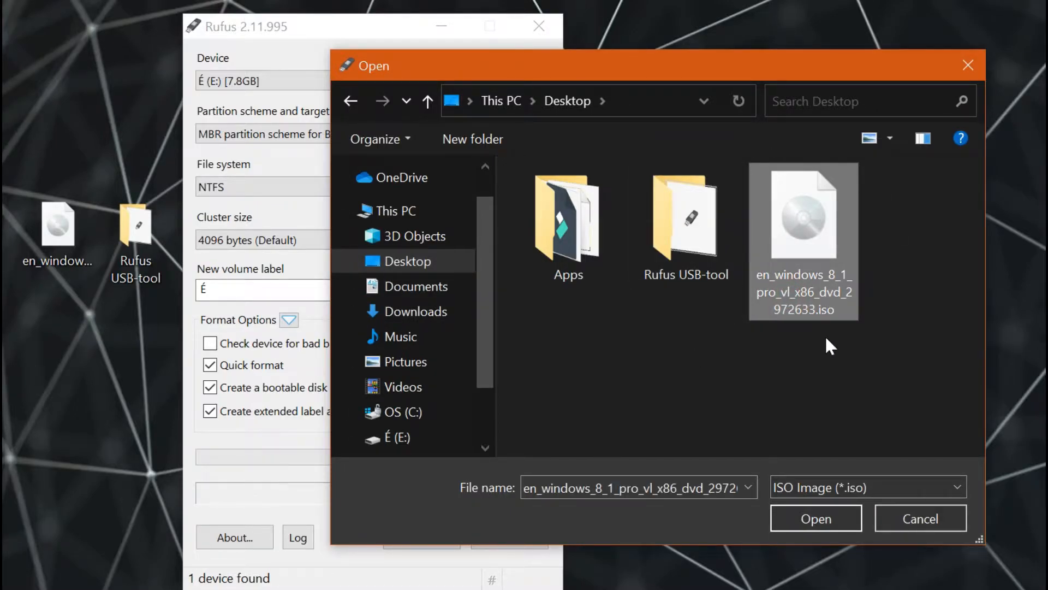
mouse_move(815, 535)
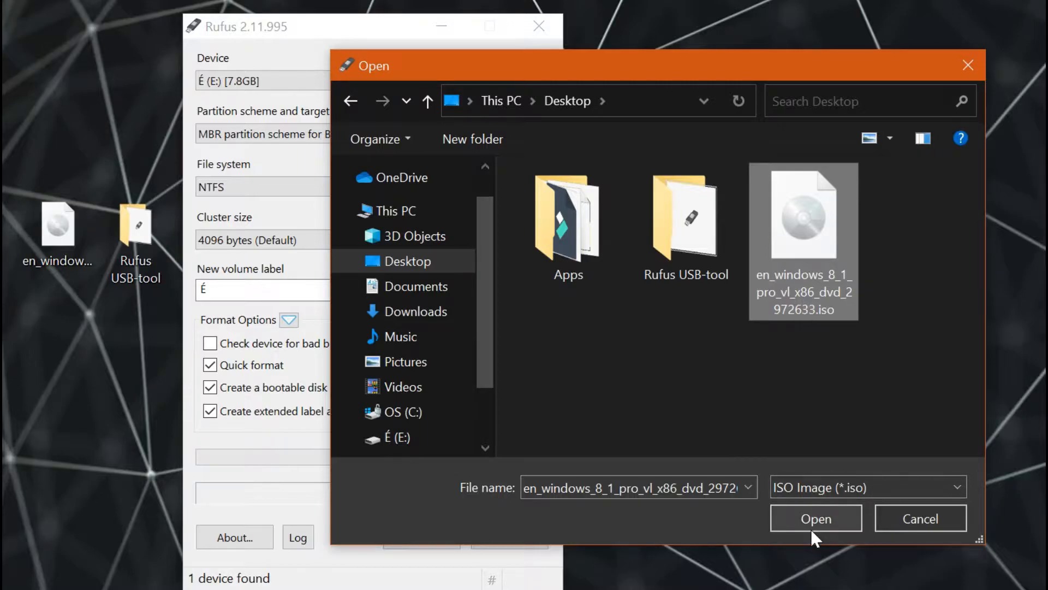
left_click(815, 518)
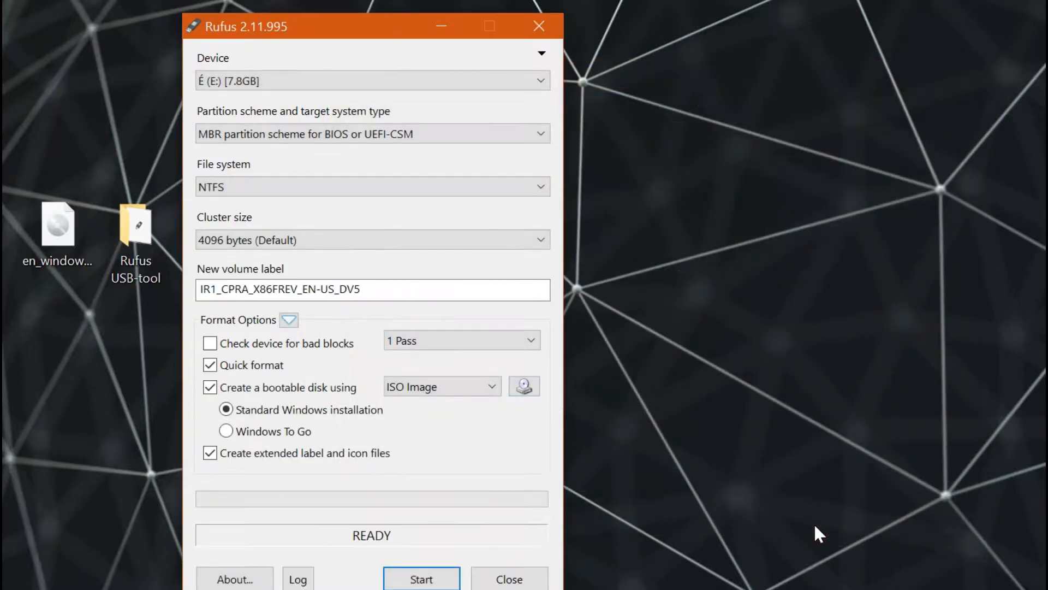
Start writing the Windows 8.1 installer to the drive, accepting the data-loss warning
left_click_drag(371, 26, 445, 8)
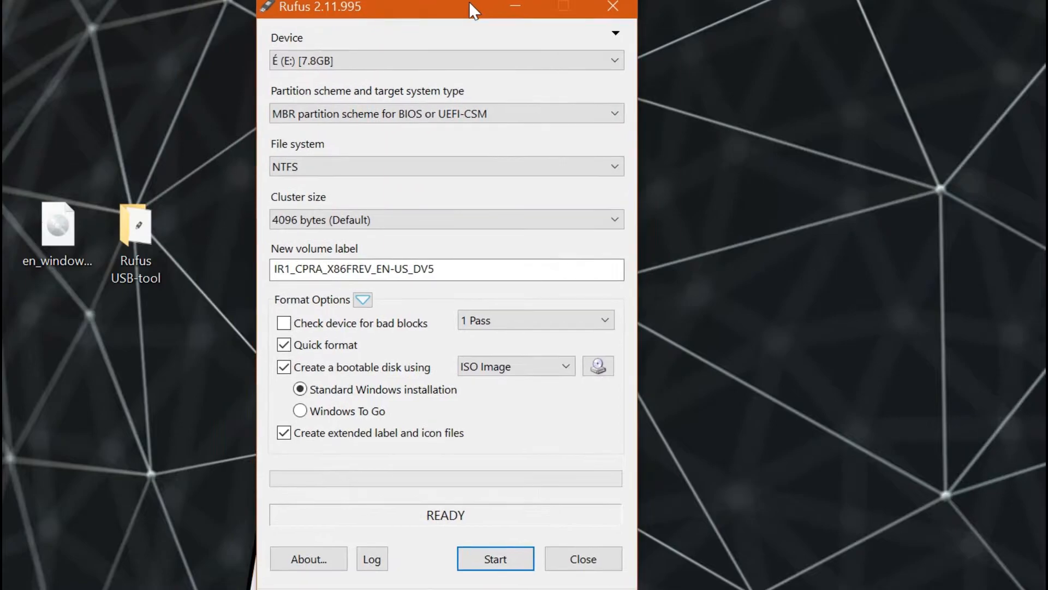
mouse_move(492, 54)
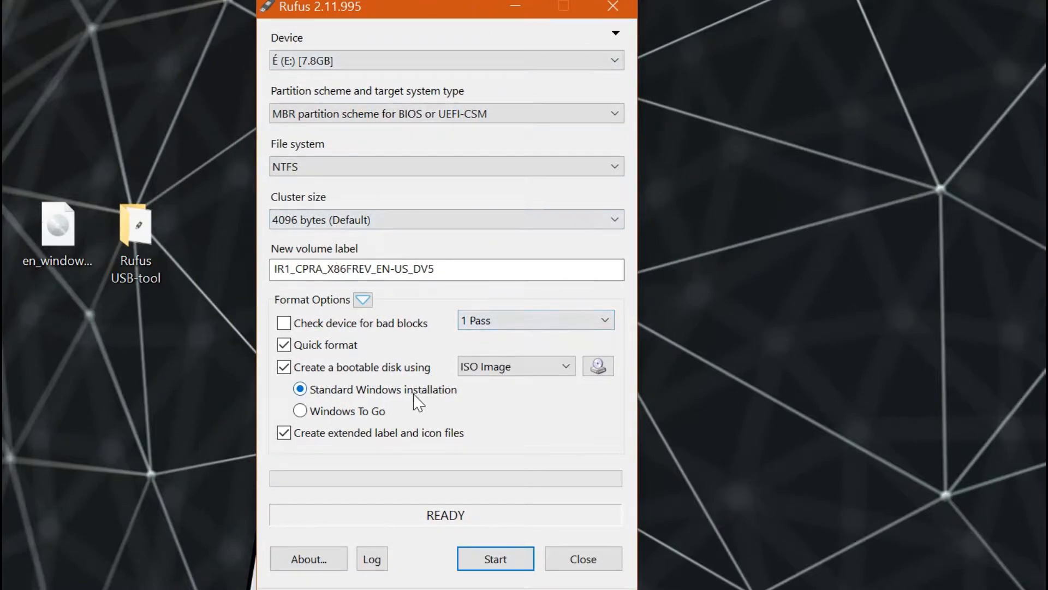
mouse_move(361, 411)
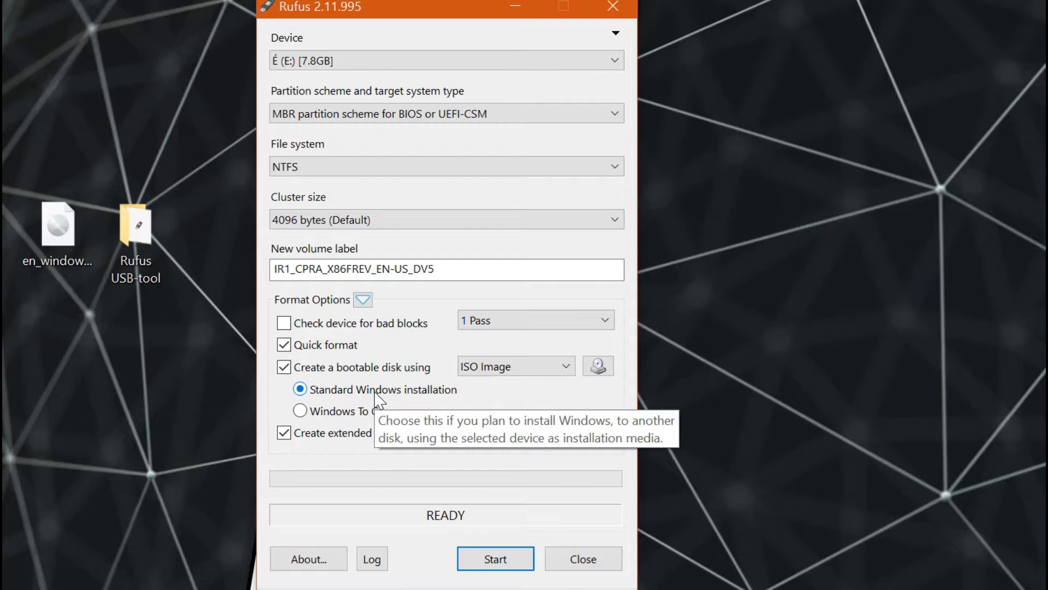
mouse_move(326, 407)
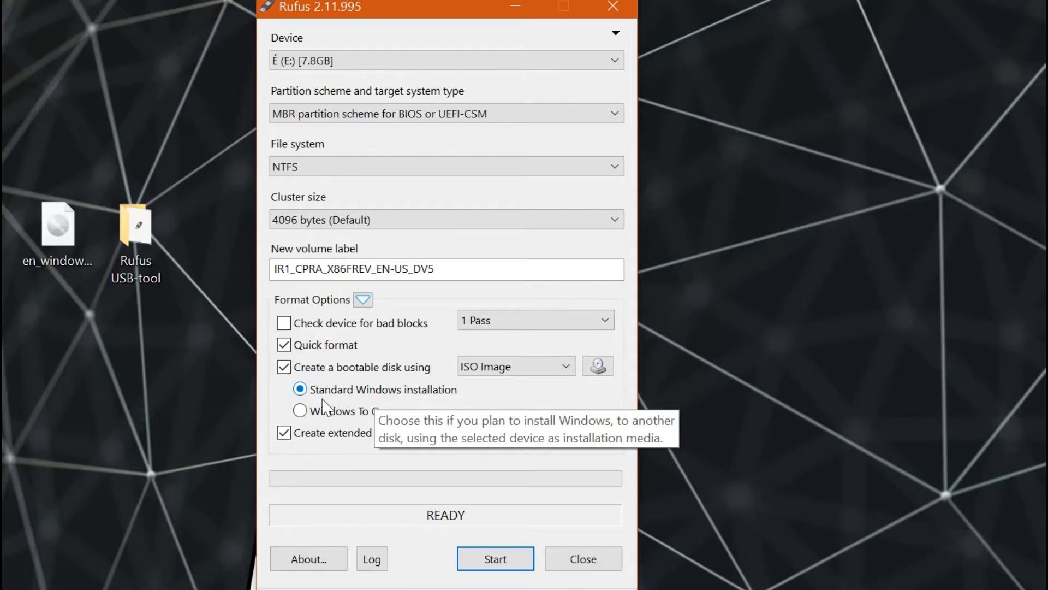
mouse_move(364, 418)
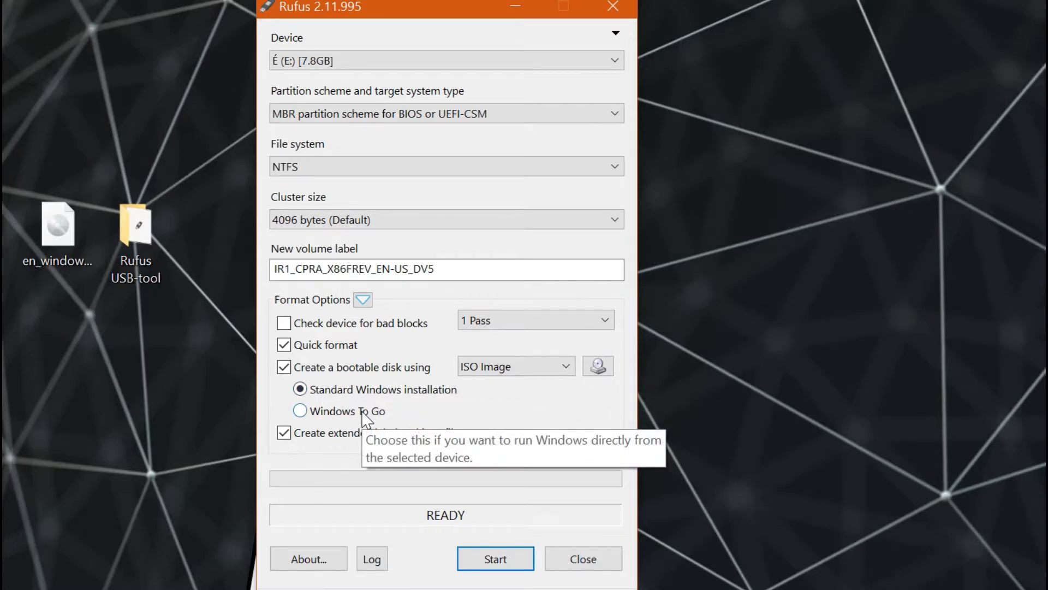
mouse_move(391, 393)
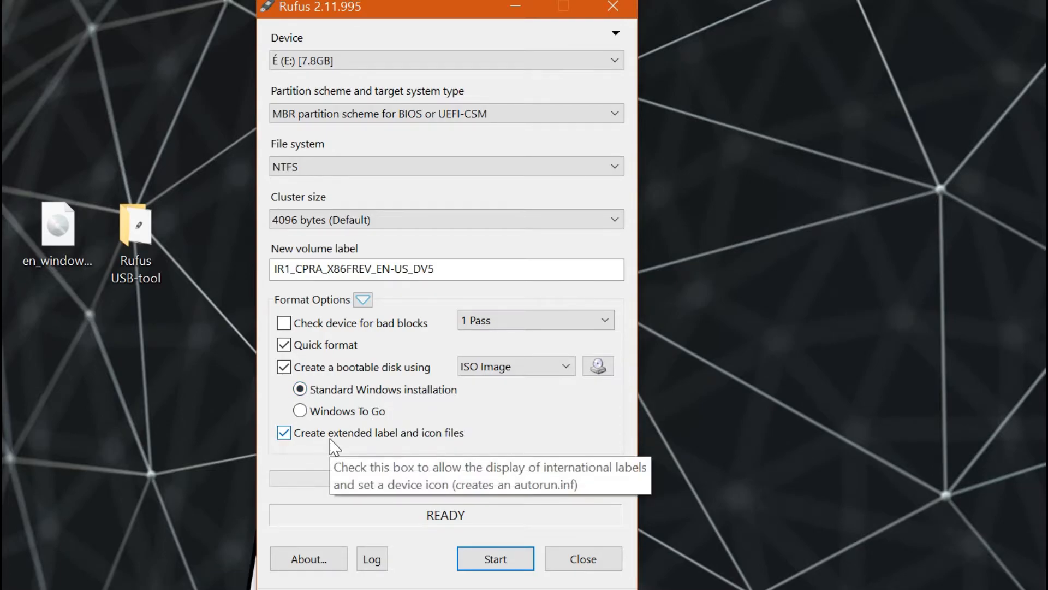
left_click(494, 558)
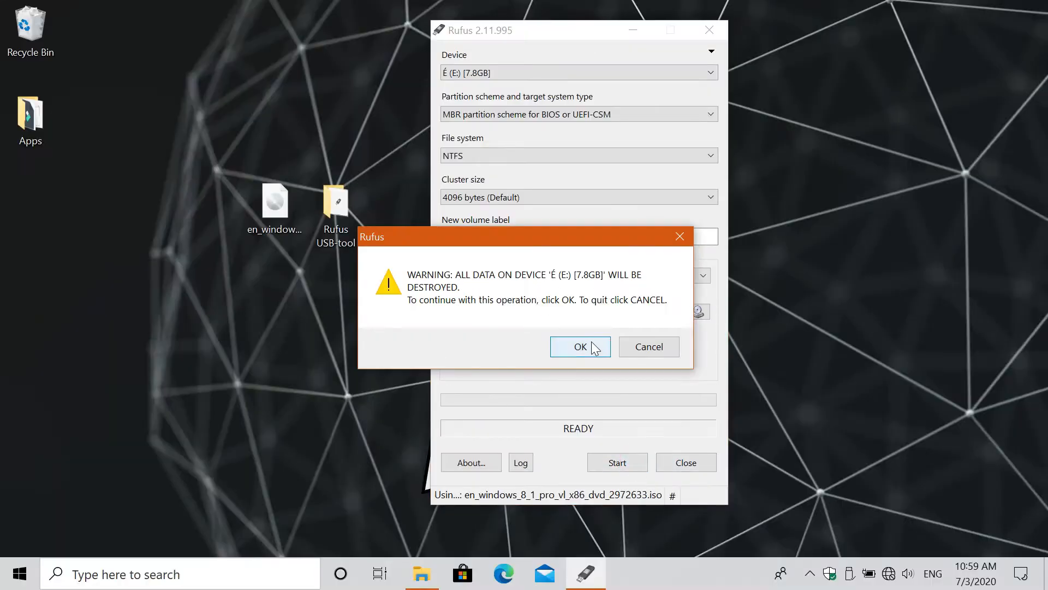
left_click(578, 346)
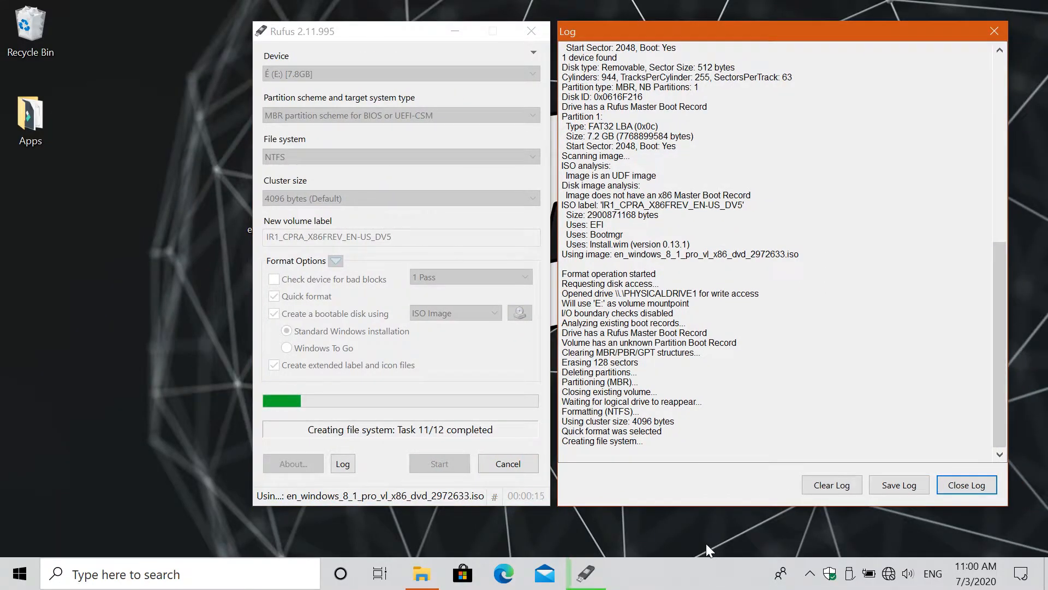